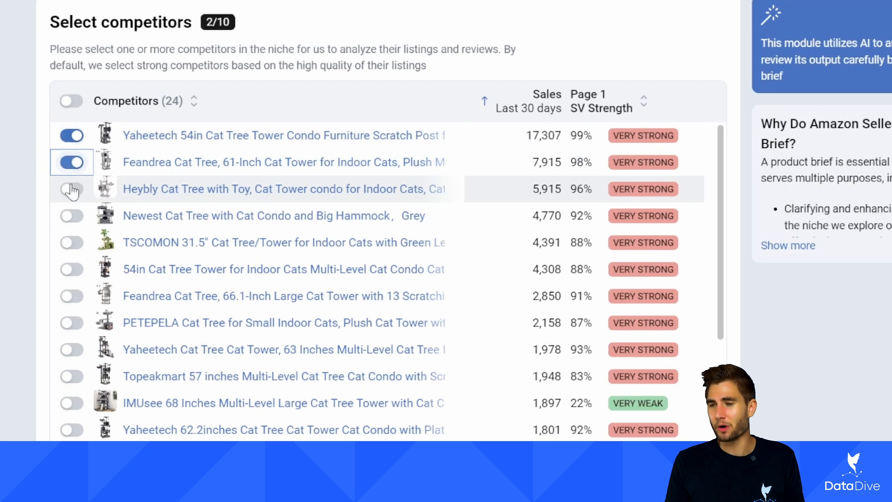
- Select the Heybly cat tree, the 54in Cat Tree Tower and a tenth competitor to reach 10/10
{"action": "left_click", "coordinate": [71, 189]}
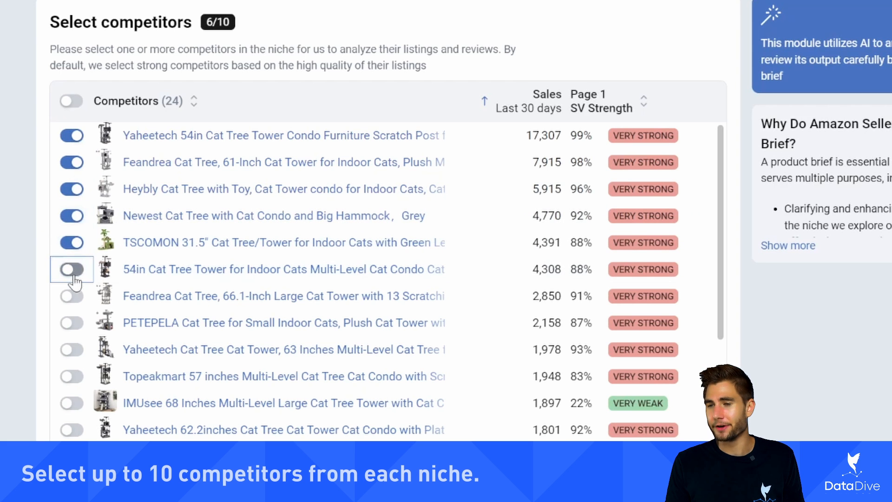
{"action": "left_click", "coordinate": [71, 323]}
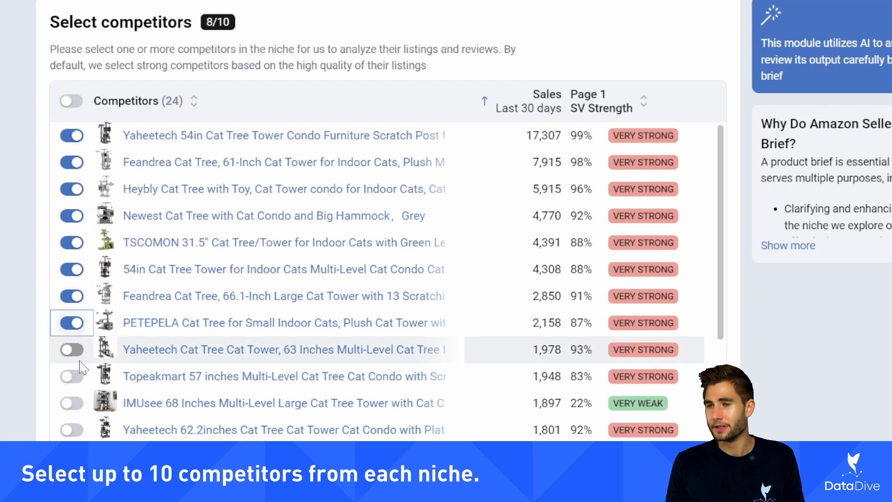
{"action": "left_click", "coordinate": [71, 403]}
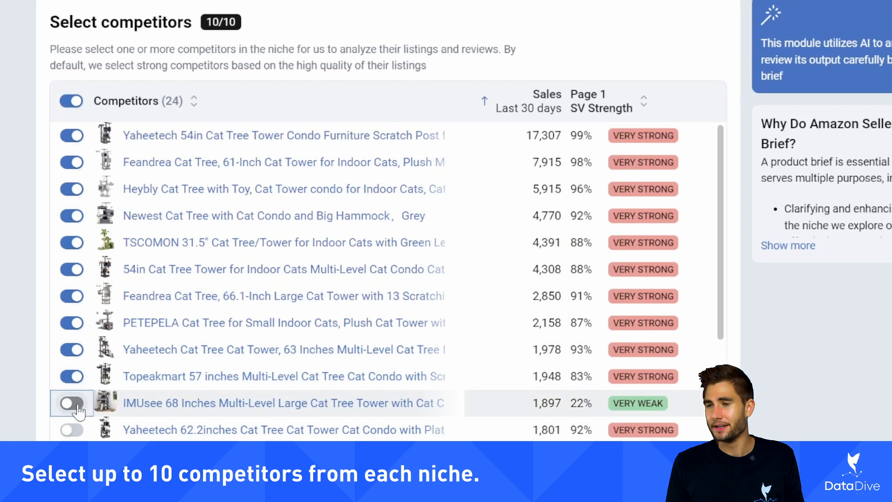
{"action": "scroll", "scroll_direction": "down", "scroll_amount": 3}
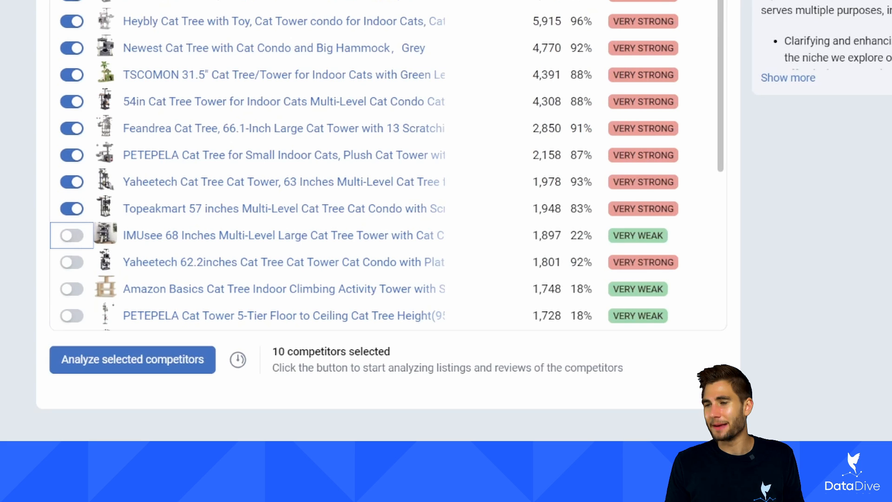
{"action": "mouse_move", "coordinate": [560, 108]}
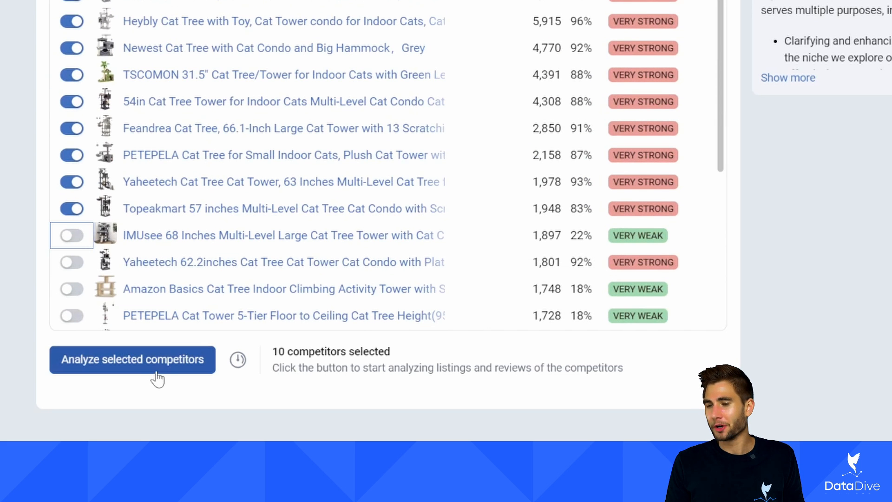
- Run the analysis of the selected competitors and choose an option from the browser tab menu
{"action": "left_click", "coordinate": [132, 359]}
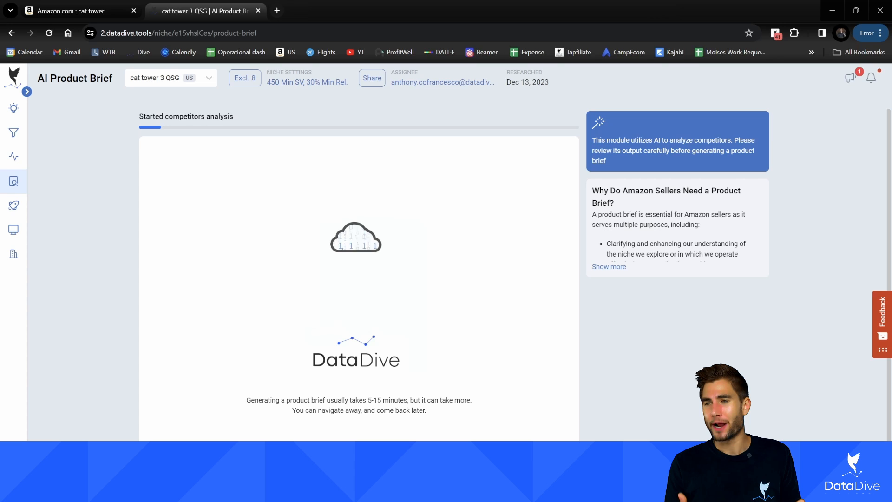
{"action": "right_click", "coordinate": [205, 11]}
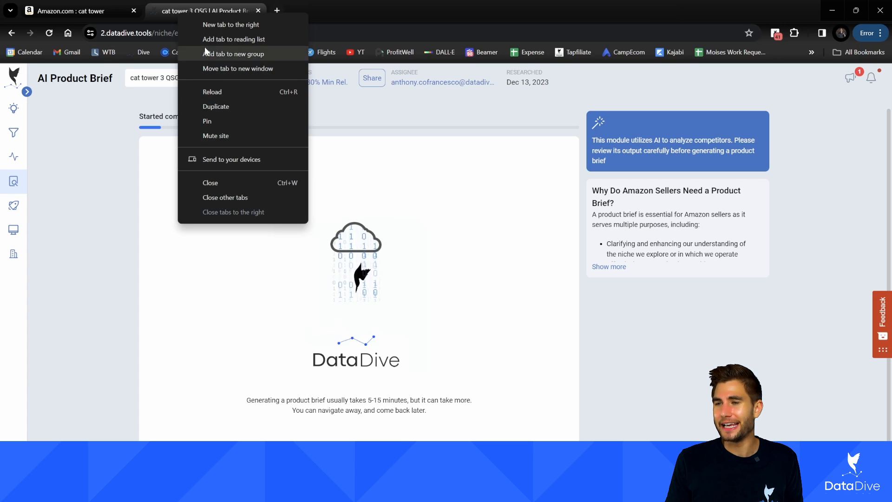
{"action": "left_click", "coordinate": [215, 106]}
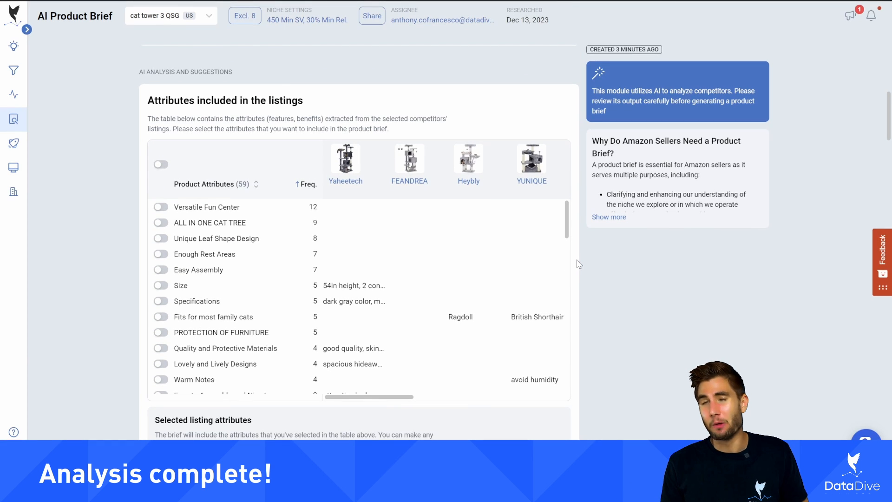
- Toggle on Enough Rest Areas, Easy Assembly and Fits for most family cats (3/59)
{"action": "scroll", "scroll_direction": "down", "scroll_amount": 3}
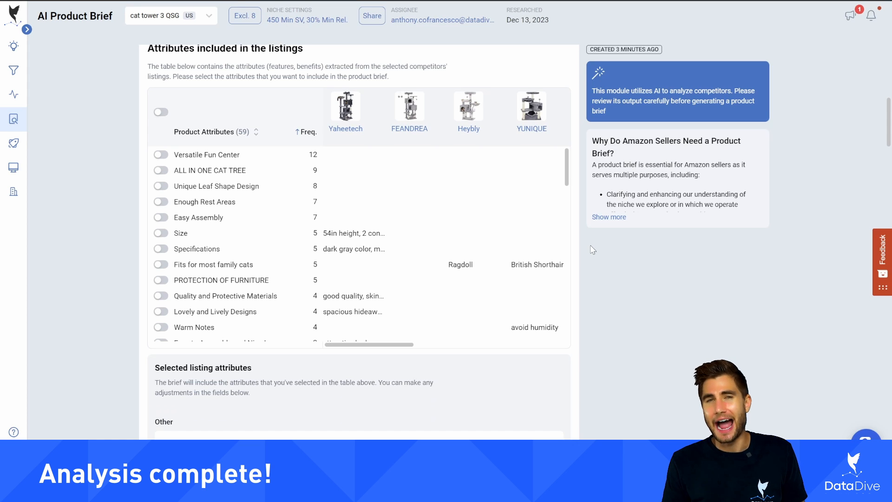
{"action": "mouse_move", "coordinate": [233, 84]}
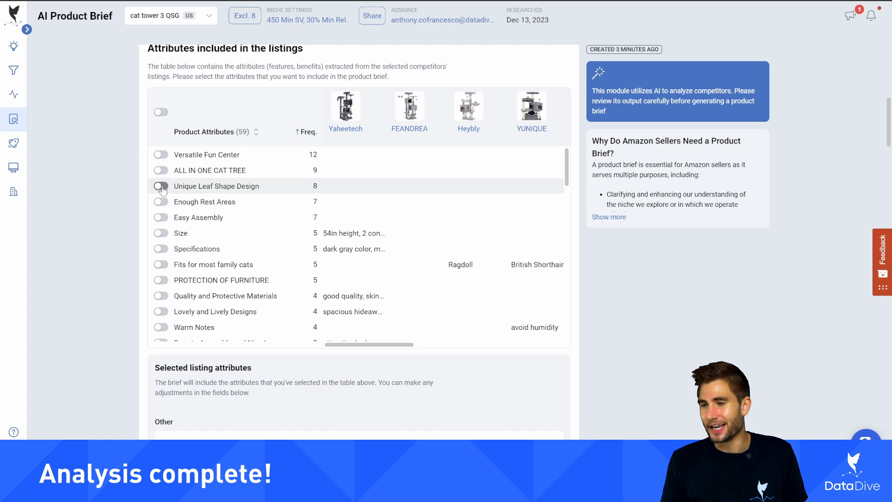
{"action": "mouse_move", "coordinate": [161, 201]}
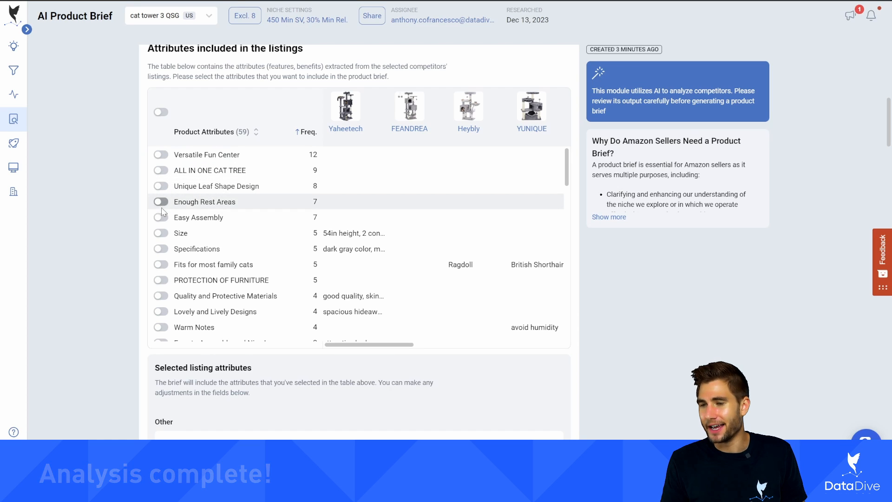
{"action": "mouse_move", "coordinate": [176, 271]}
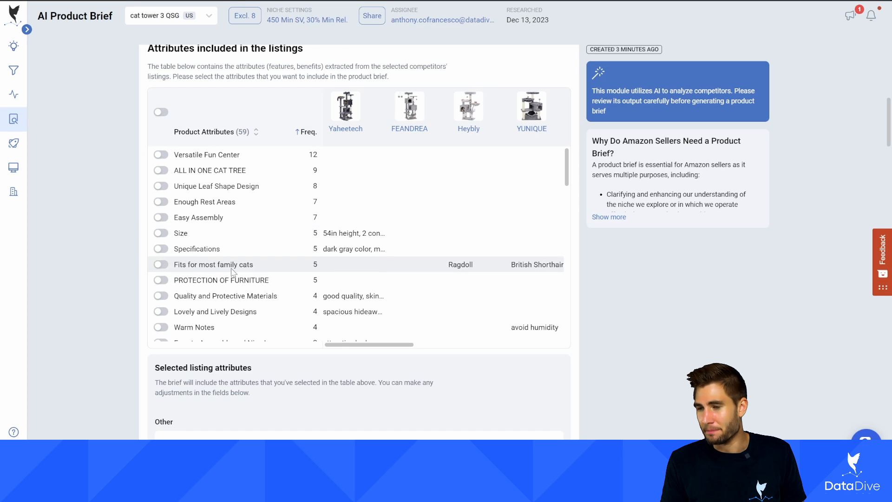
{"action": "mouse_move", "coordinate": [239, 263]}
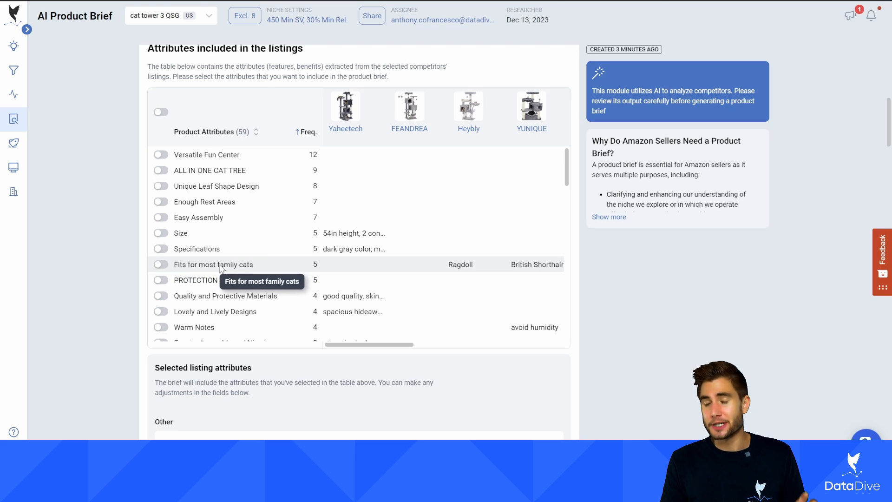
{"action": "mouse_move", "coordinate": [160, 186]}
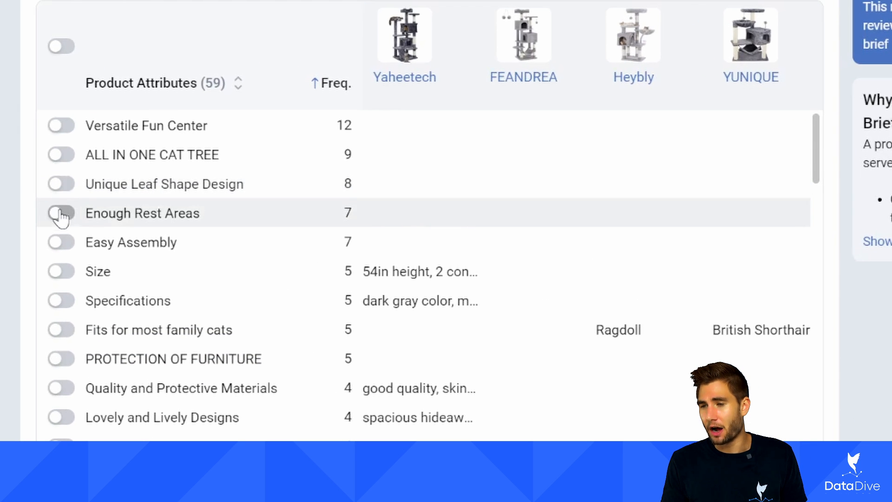
{"action": "left_click", "coordinate": [60, 212]}
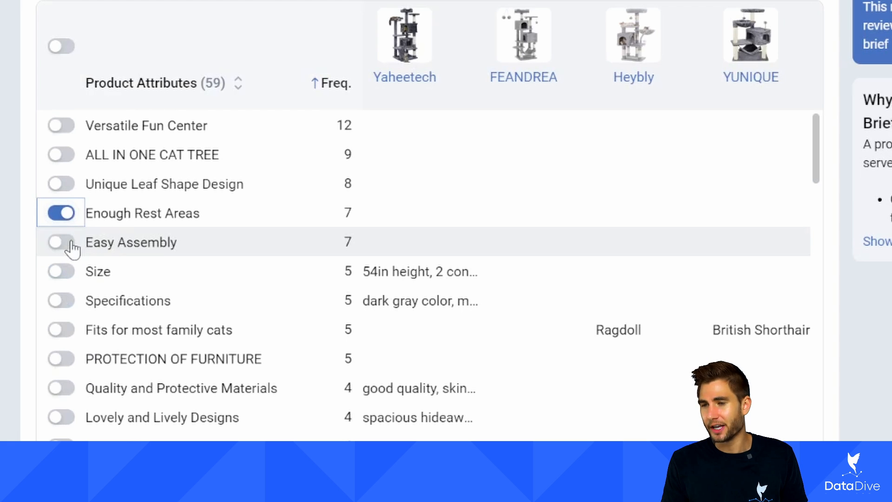
{"action": "left_click", "coordinate": [61, 241]}
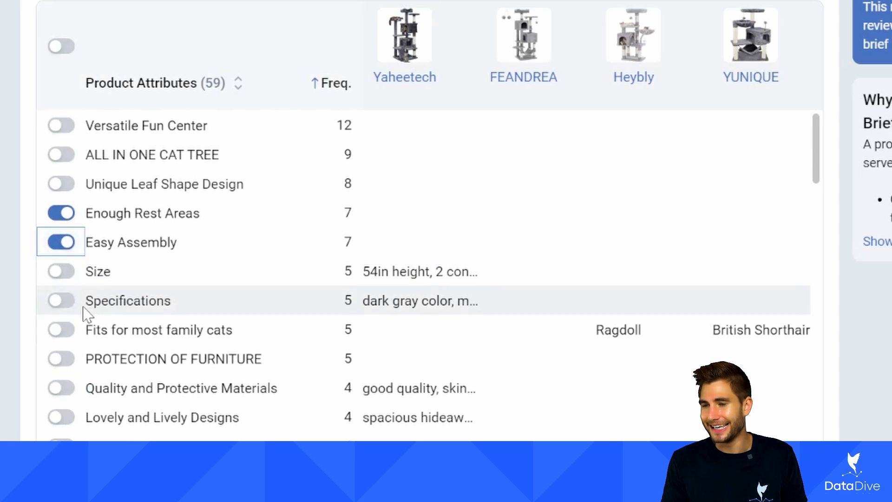
{"action": "left_click", "coordinate": [60, 330]}
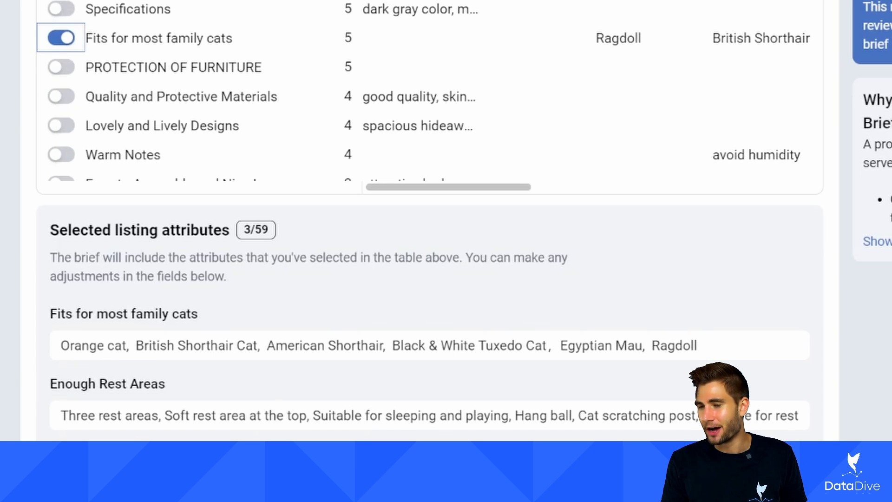
{"action": "scroll", "scroll_direction": "down", "scroll_amount": 3}
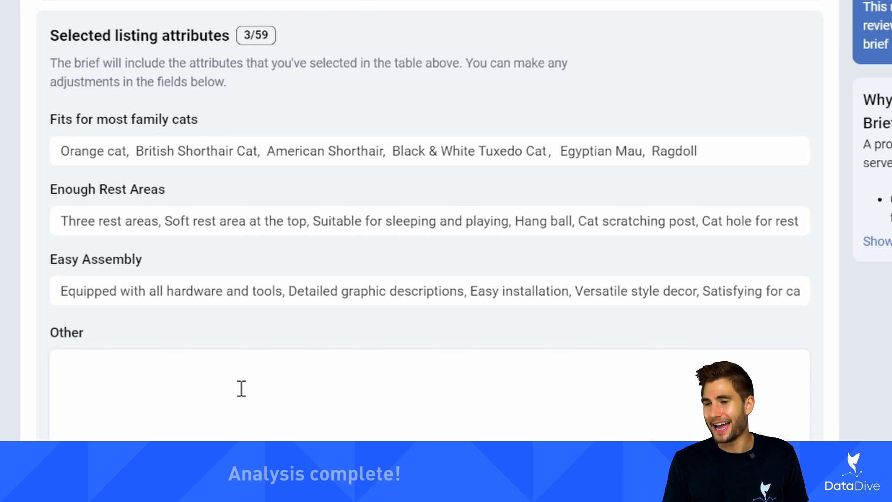
{"action": "scroll", "scroll_direction": "down", "scroll_amount": 3}
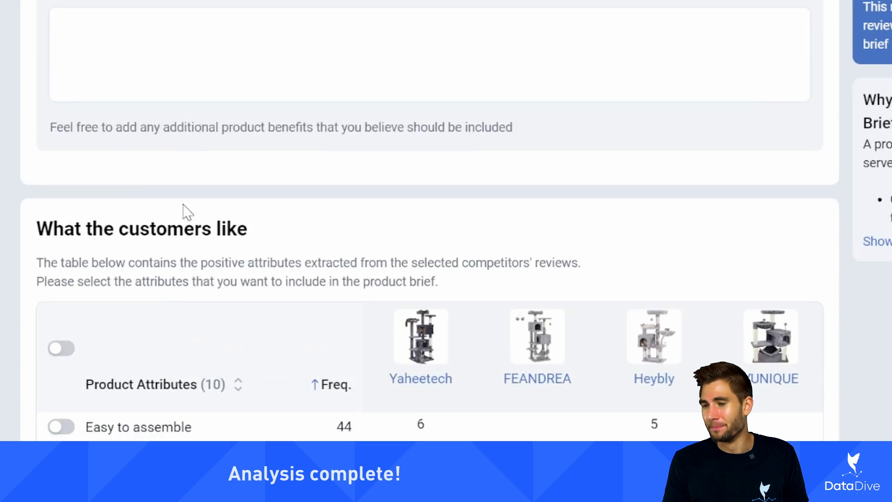
- Mark Easy to assemble, Sturdy and Cat loves it as customer likes (3/10)
{"action": "scroll", "scroll_direction": "down", "scroll_amount": 3}
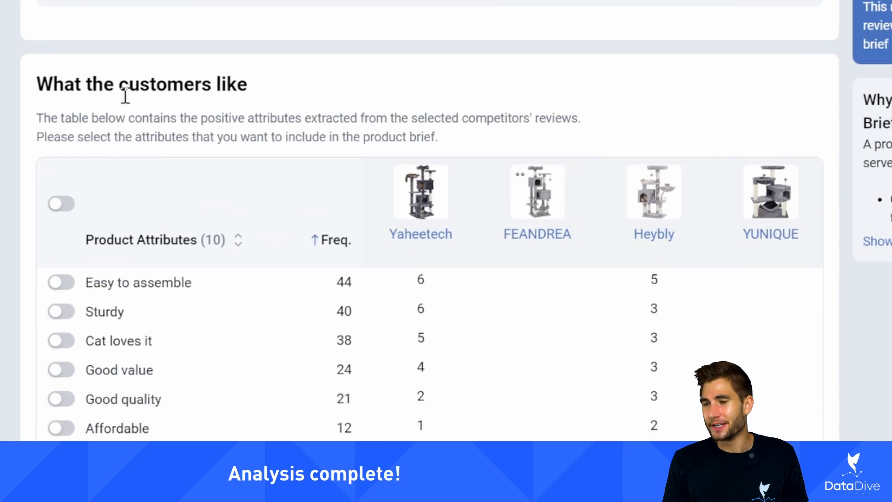
{"action": "mouse_move", "coordinate": [96, 287]}
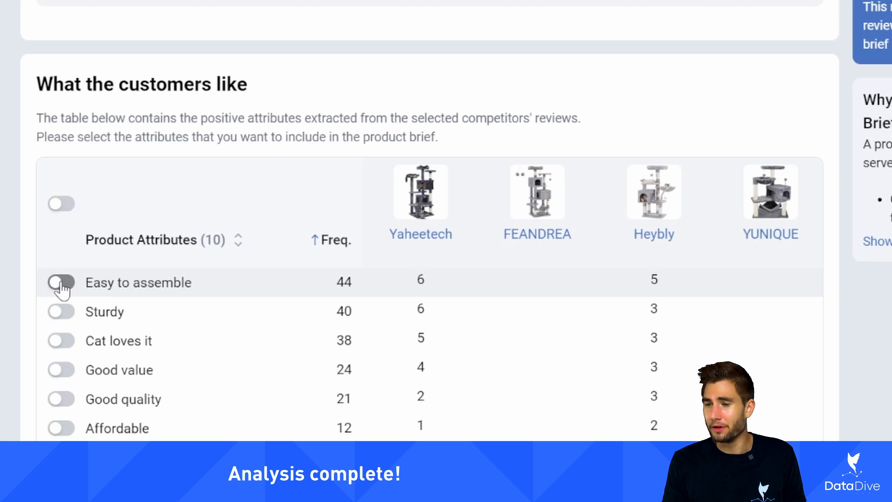
{"action": "left_click", "coordinate": [61, 282]}
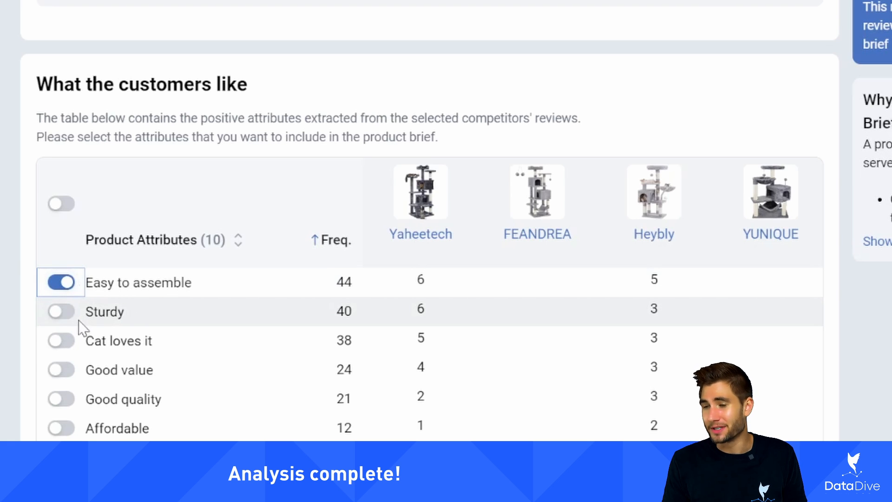
{"action": "left_click", "coordinate": [60, 311]}
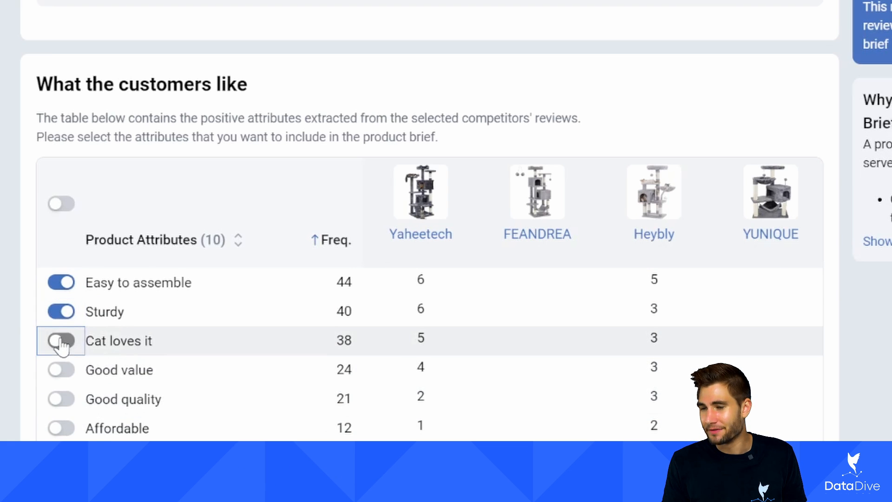
{"action": "left_click", "coordinate": [61, 340]}
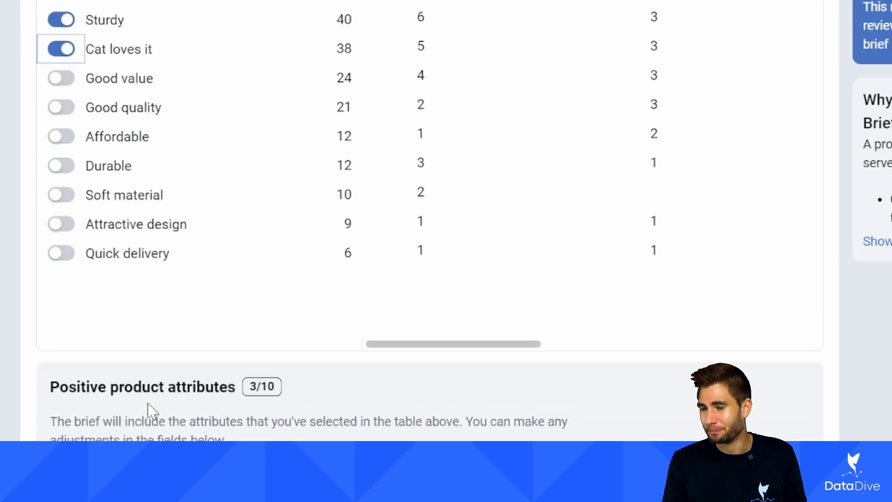
{"action": "scroll", "scroll_direction": "down", "scroll_amount": 3}
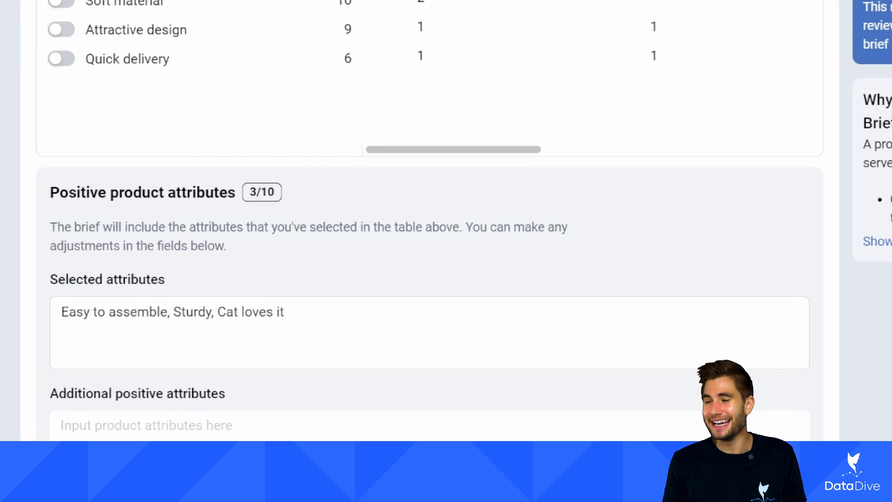
{"action": "left_click", "coordinate": [171, 424]}
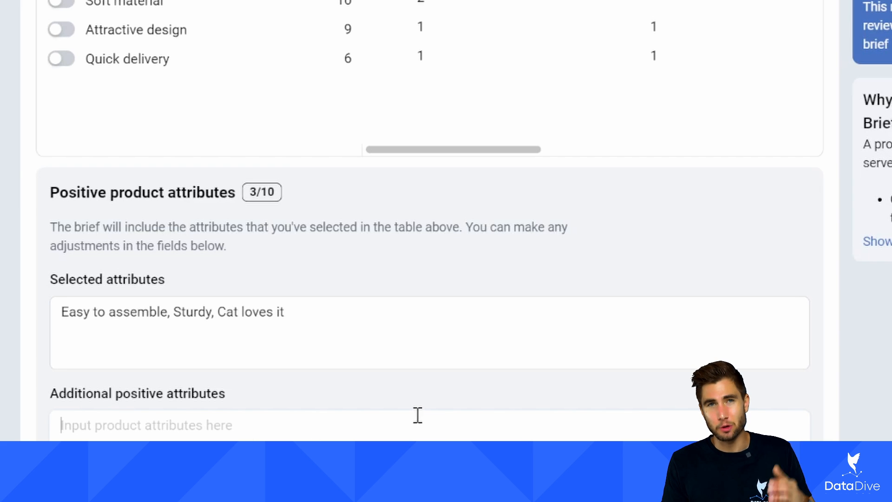
{"action": "scroll", "scroll_direction": "down", "scroll_amount": 3}
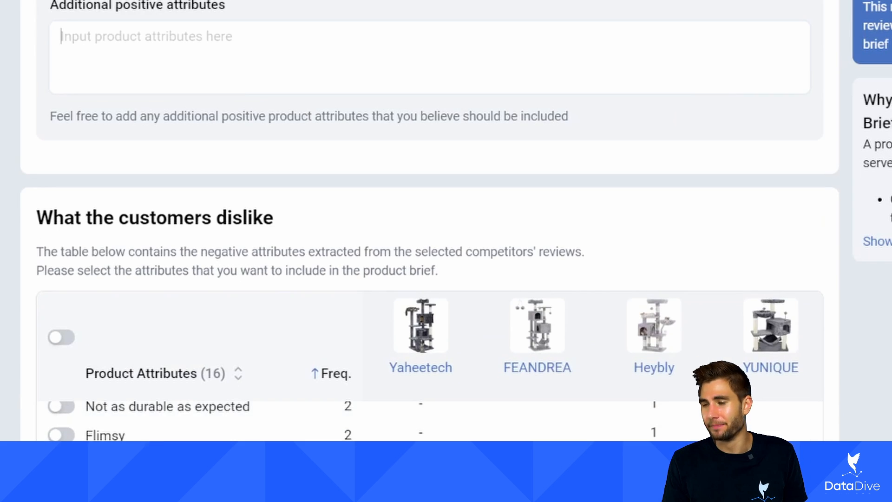
- Toggle on Fabric sheds and Not suitable for large cats as dislikes (2/16)
{"action": "scroll", "scroll_direction": "down", "scroll_amount": 3}
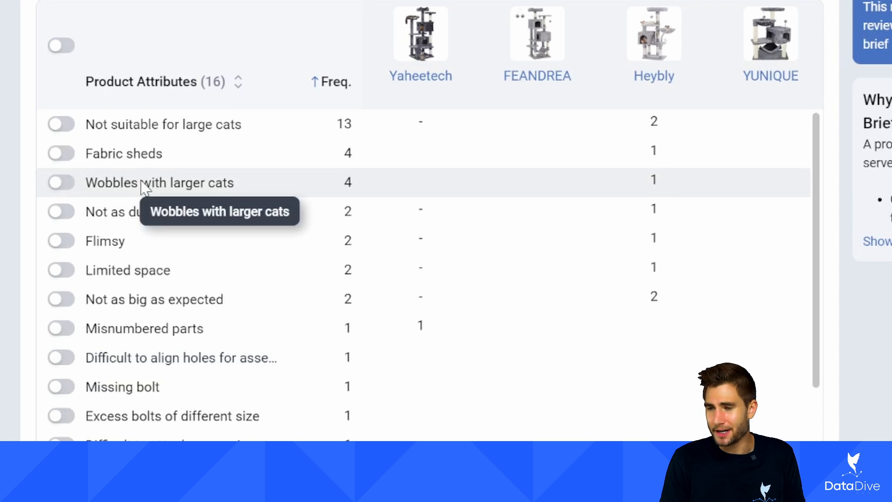
{"action": "mouse_move", "coordinate": [170, 215]}
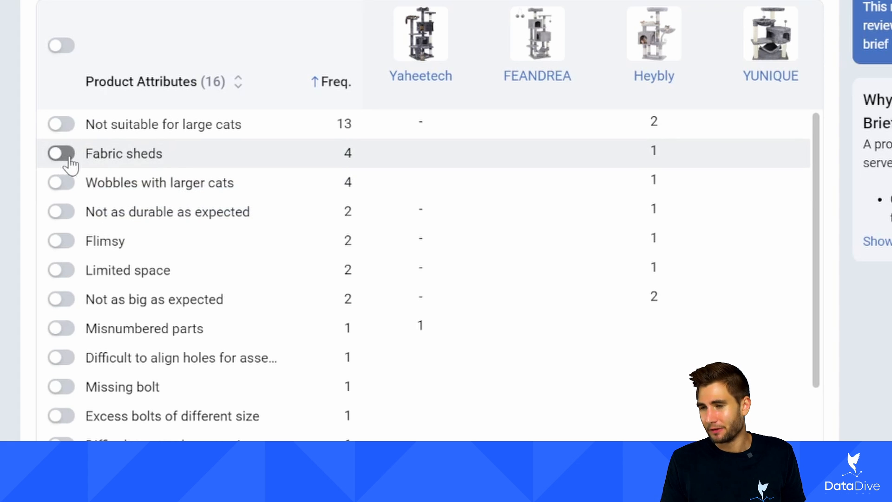
{"action": "mouse_move", "coordinate": [147, 159]}
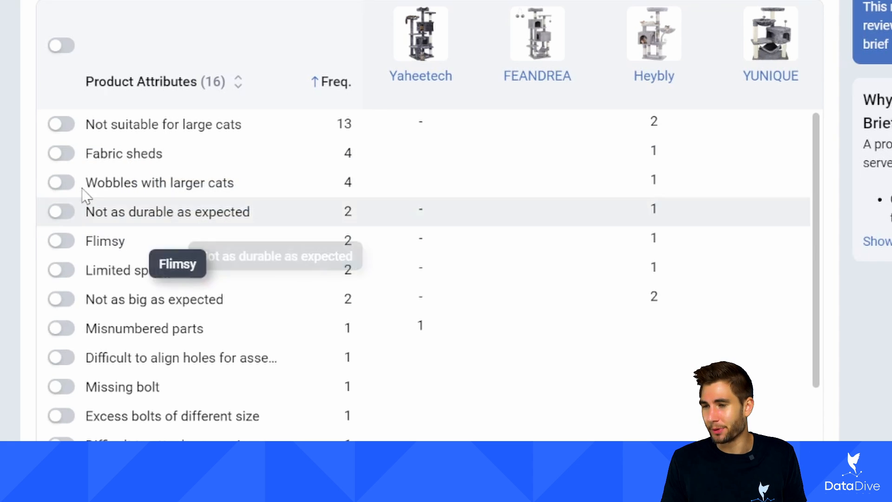
{"action": "left_click", "coordinate": [61, 153]}
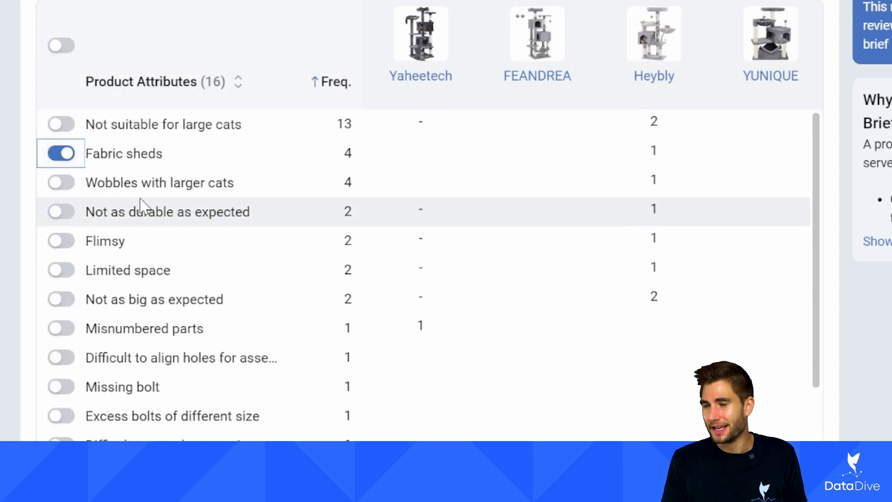
{"action": "left_click", "coordinate": [61, 124]}
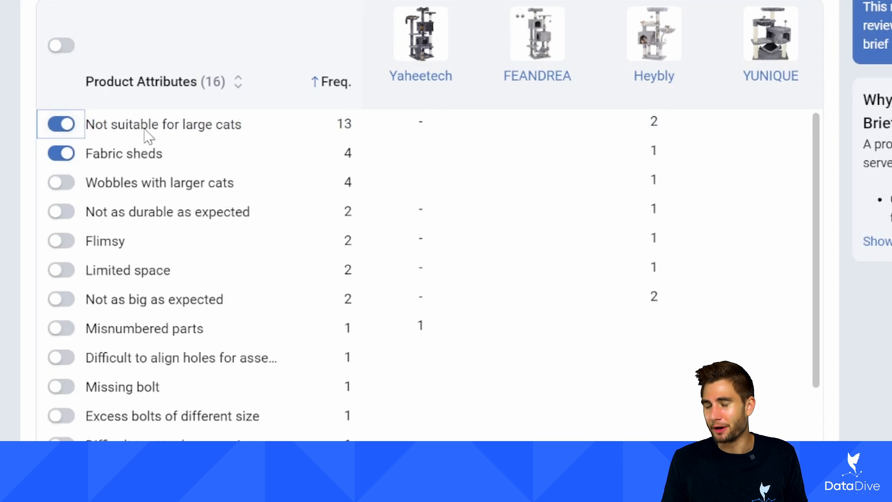
{"action": "scroll", "scroll_direction": "down", "scroll_amount": 3}
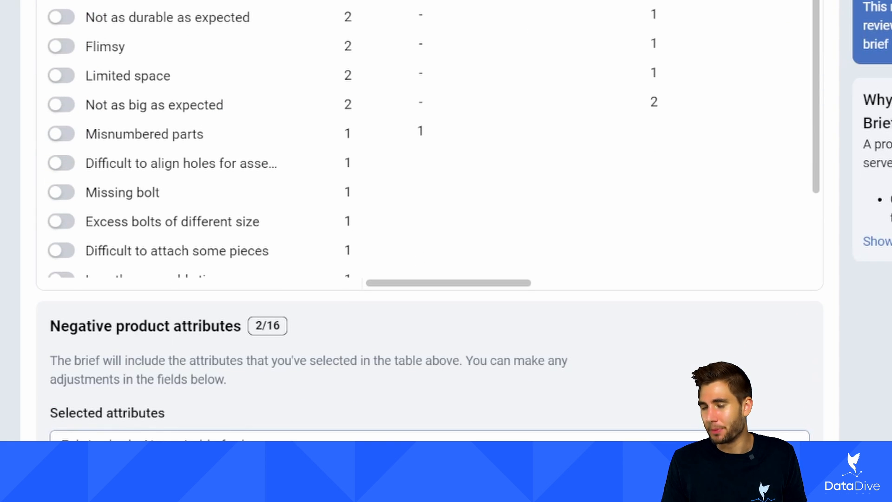
{"action": "scroll", "scroll_direction": "down", "scroll_amount": 3}
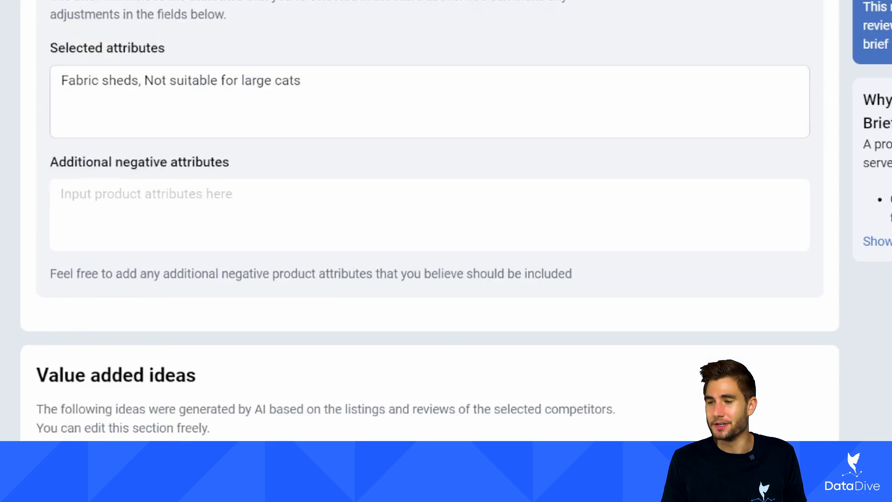
{"action": "scroll", "scroll_direction": "down", "scroll_amount": 3}
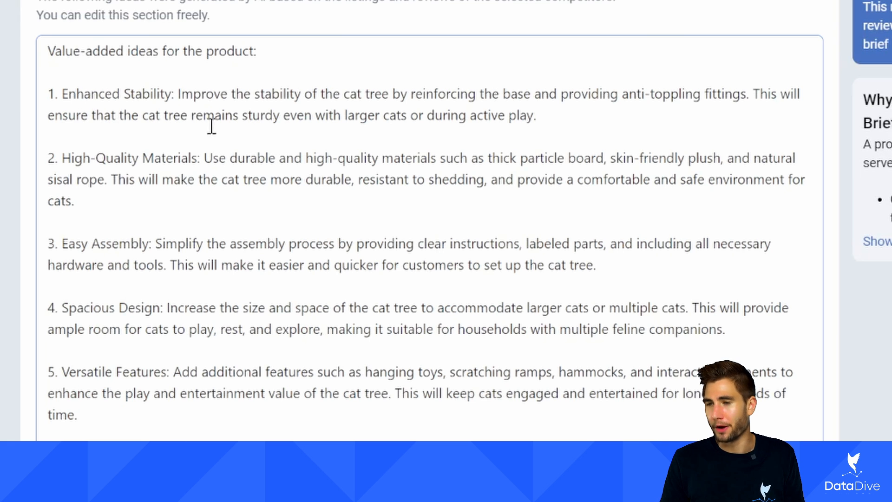
{"action": "left_click_drag", "start_coordinate": [88, 94], "coordinate": [243, 94]}
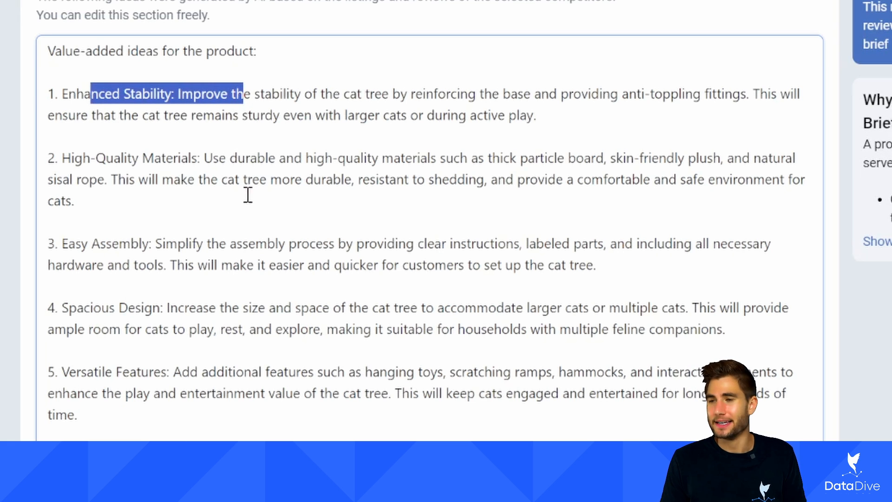
{"action": "scroll", "scroll_direction": "down", "scroll_amount": 3}
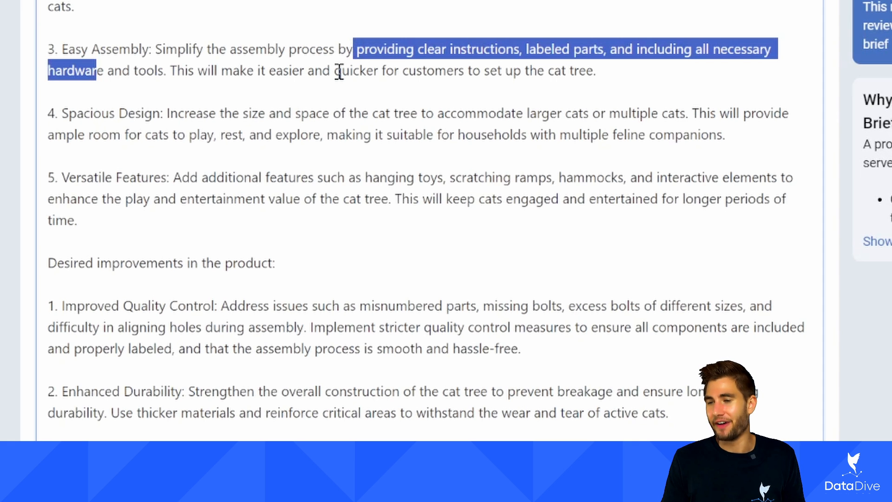
{"action": "scroll", "scroll_direction": "down", "scroll_amount": 3}
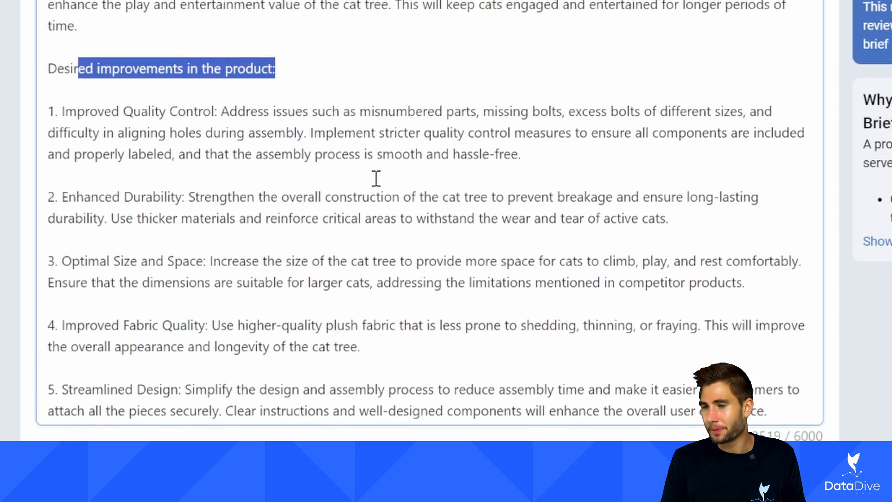
{"action": "scroll", "scroll_direction": "down", "scroll_amount": 3}
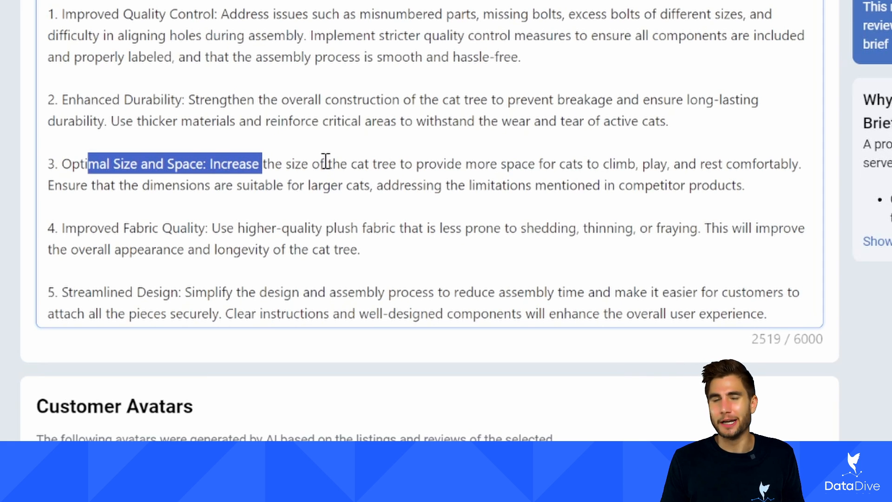
{"action": "scroll", "scroll_direction": "down", "scroll_amount": 3}
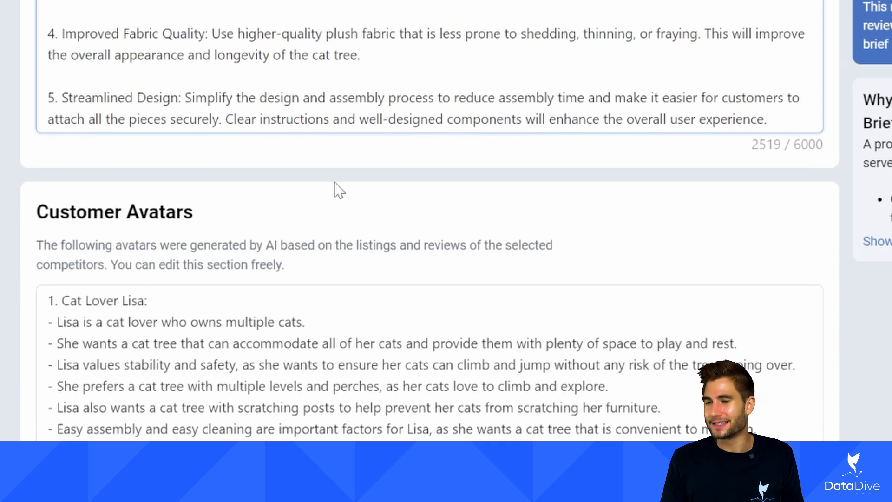
{"action": "scroll", "scroll_direction": "down", "scroll_amount": 3}
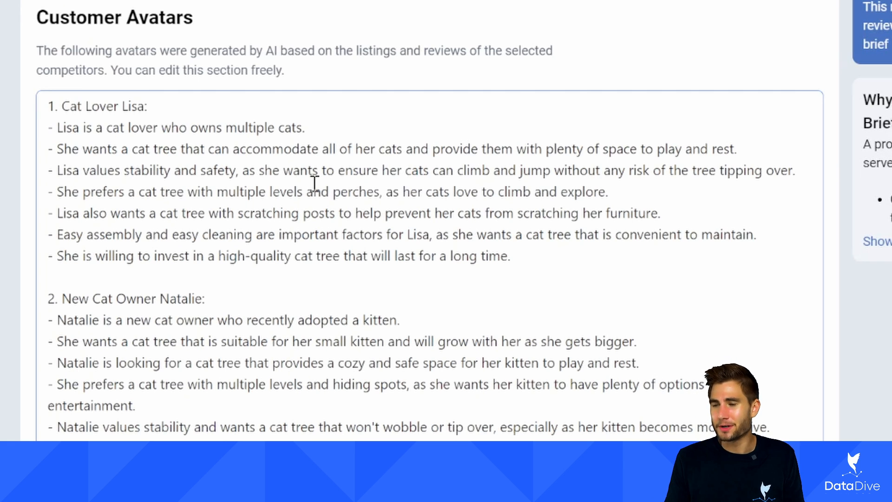
{"action": "double_click", "coordinate": [106, 106]}
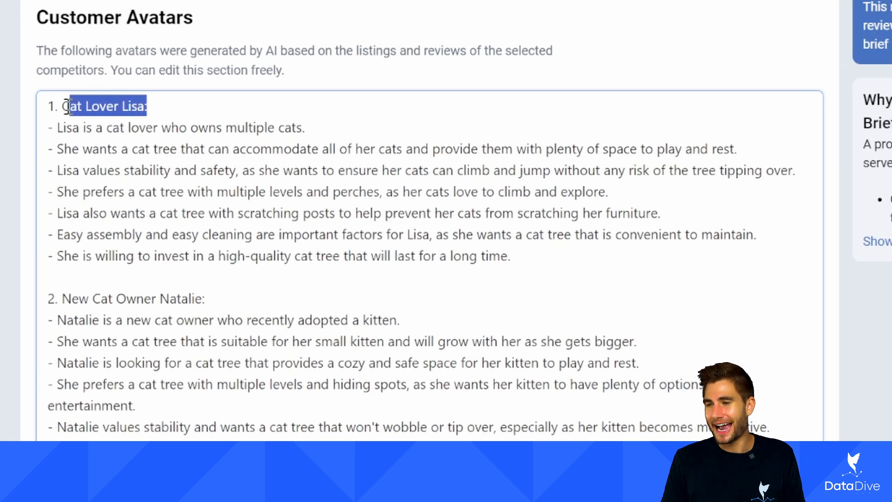
{"action": "left_click_drag", "start_coordinate": [74, 106], "coordinate": [438, 234]}
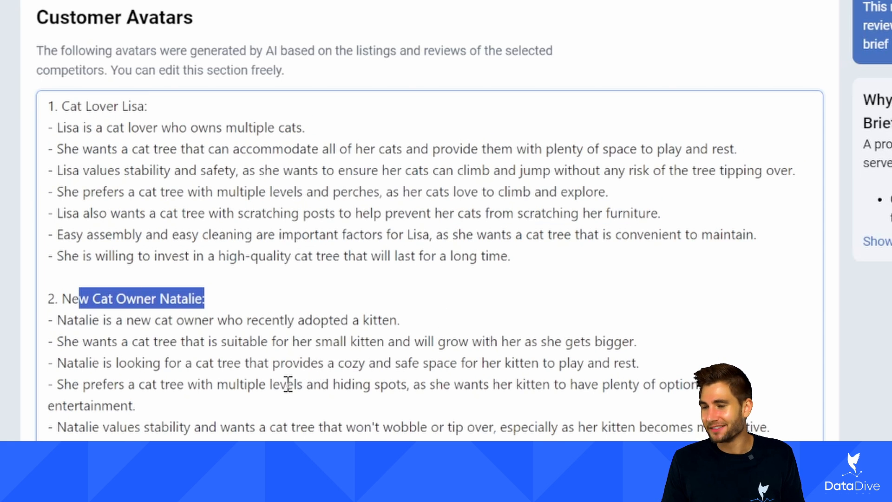
{"action": "scroll", "scroll_direction": "down", "scroll_amount": 3}
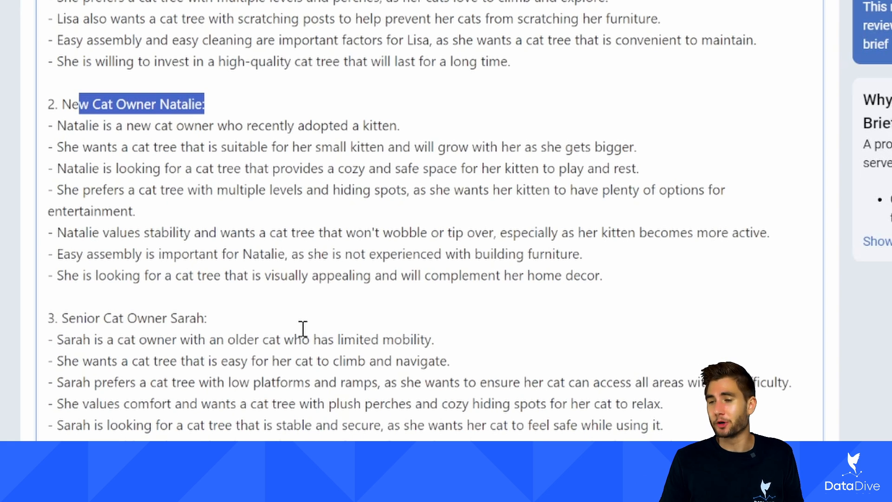
{"action": "mouse_move", "coordinate": [412, 344]}
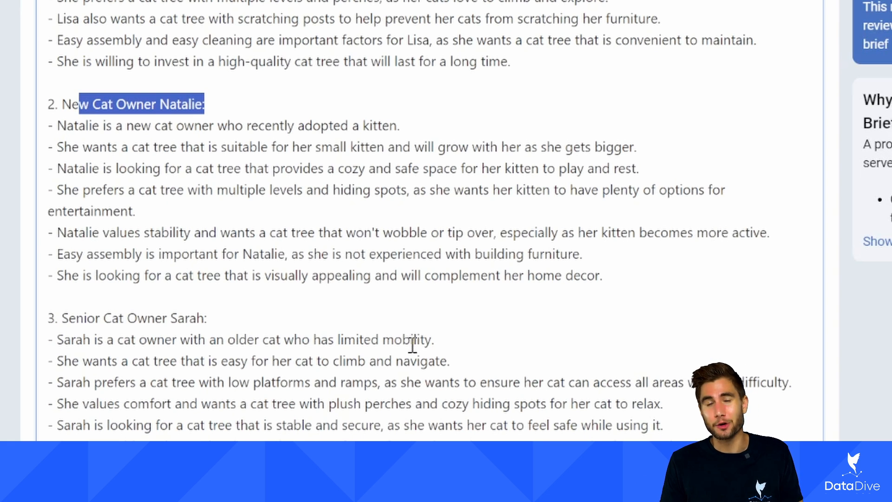
{"action": "mouse_move", "coordinate": [526, 368]}
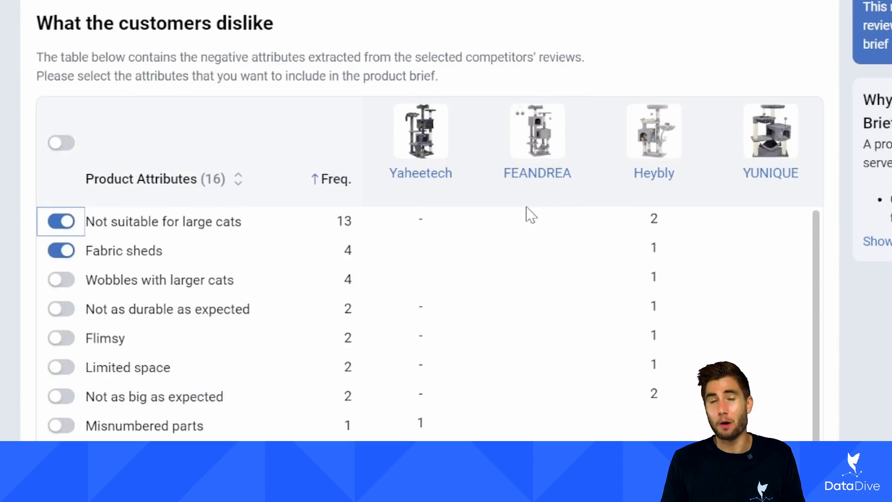
{"action": "scroll", "scroll_direction": "down", "scroll_amount": 3}
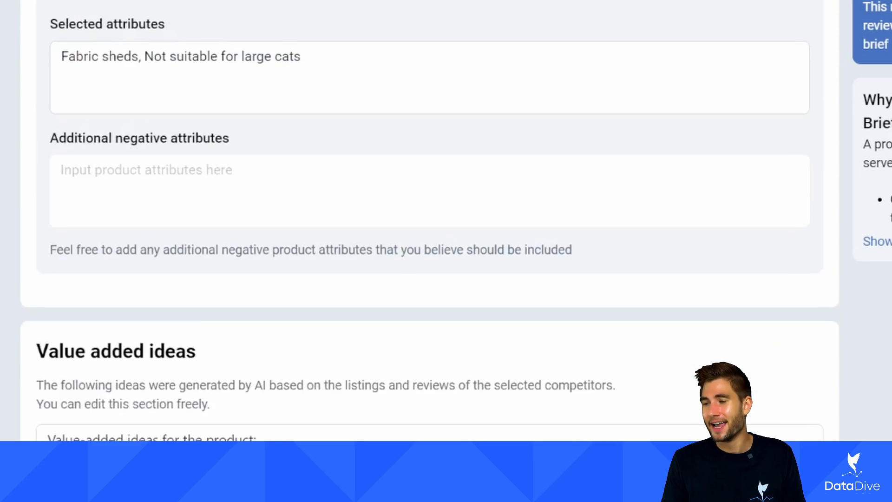
{"action": "scroll", "scroll_direction": "down", "scroll_amount": 3}
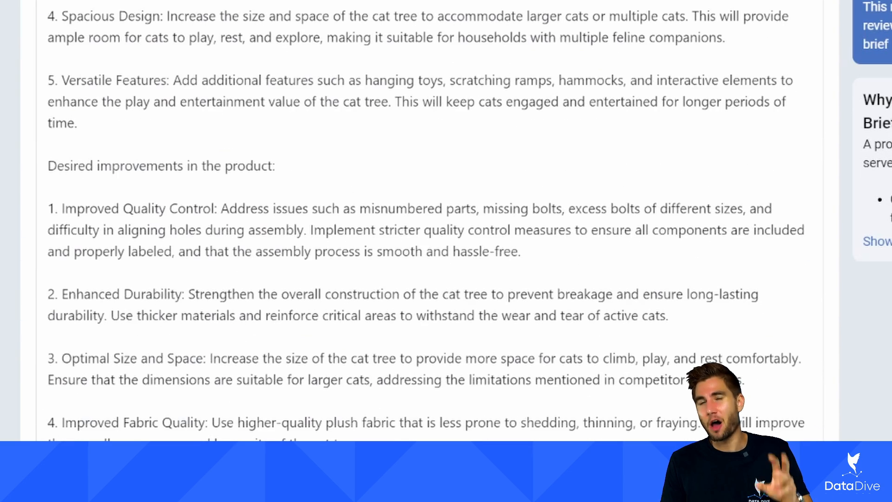
{"action": "scroll", "scroll_direction": "down", "scroll_amount": 3}
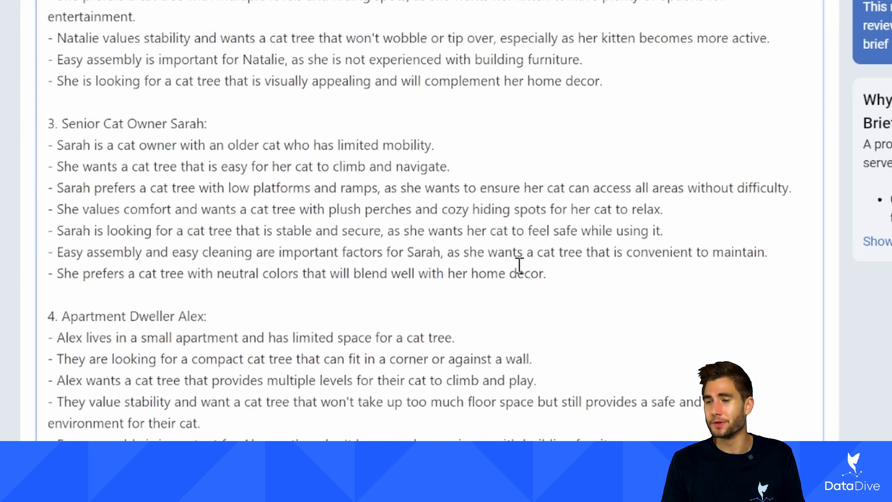
{"action": "left_click_drag", "start_coordinate": [63, 144], "coordinate": [545, 273]}
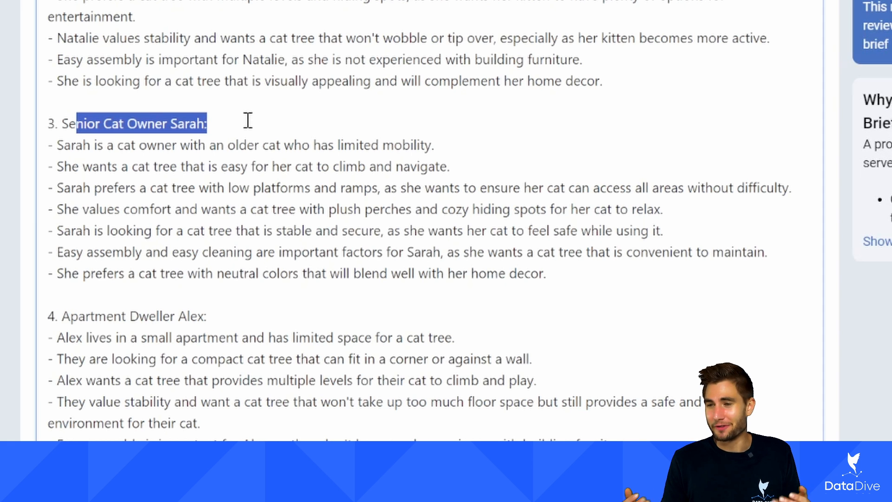
{"action": "scroll", "scroll_direction": "down", "scroll_amount": 3}
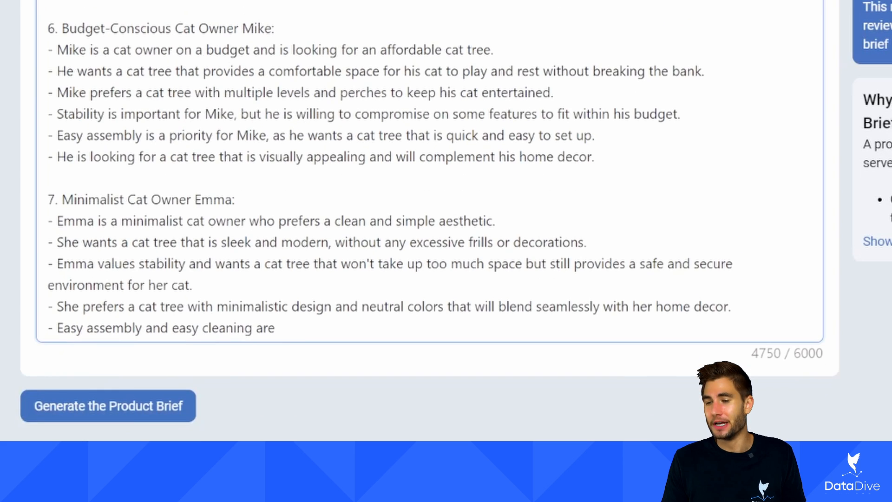
- Generate the cat tower product brief from the chosen attributes, ideas and avatars
{"action": "left_click", "coordinate": [108, 405]}
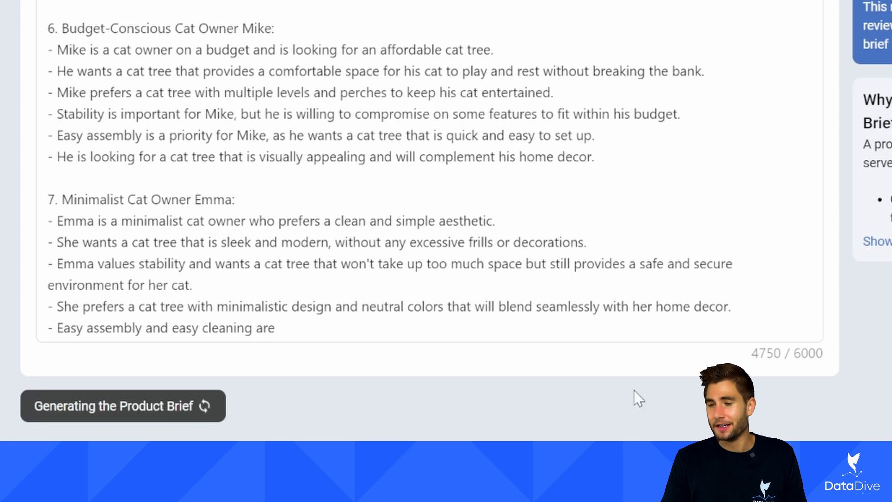
{"action": "mouse_move", "coordinate": [213, 435]}
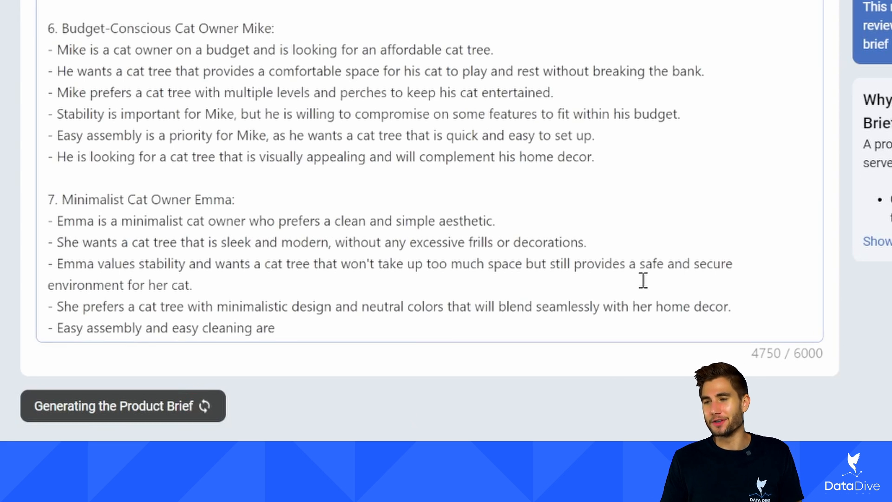
{"action": "mouse_move", "coordinate": [474, 399]}
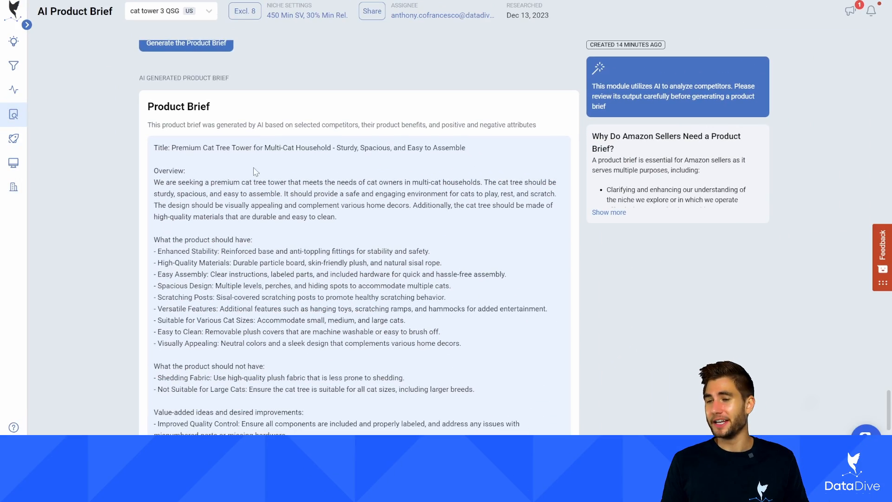
- Review the finished brief and close the feedback popup without suggesting improvements
{"action": "scroll", "scroll_direction": "down", "scroll_amount": 3}
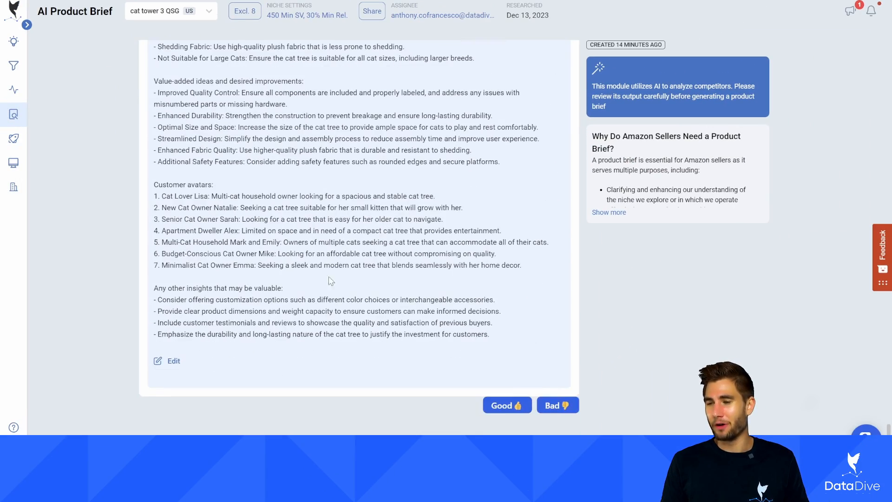
{"action": "left_click_drag", "start_coordinate": [362, 265], "coordinate": [489, 334]}
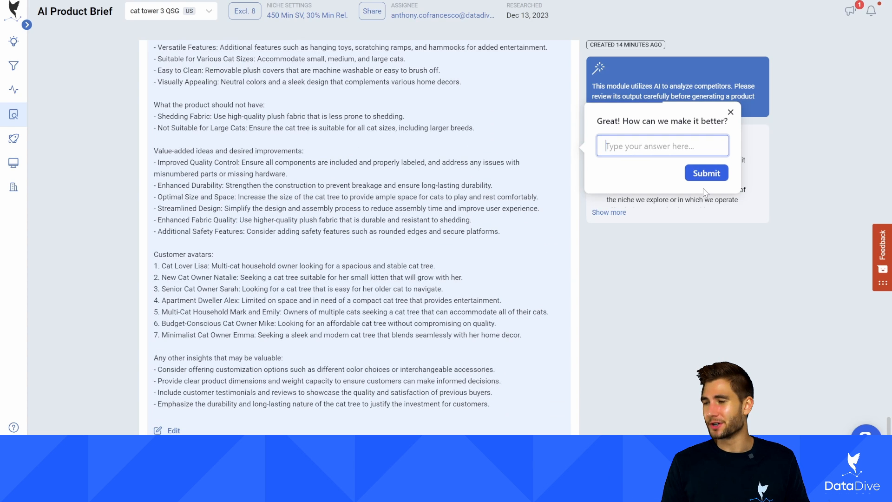
{"action": "left_click", "coordinate": [730, 111]}
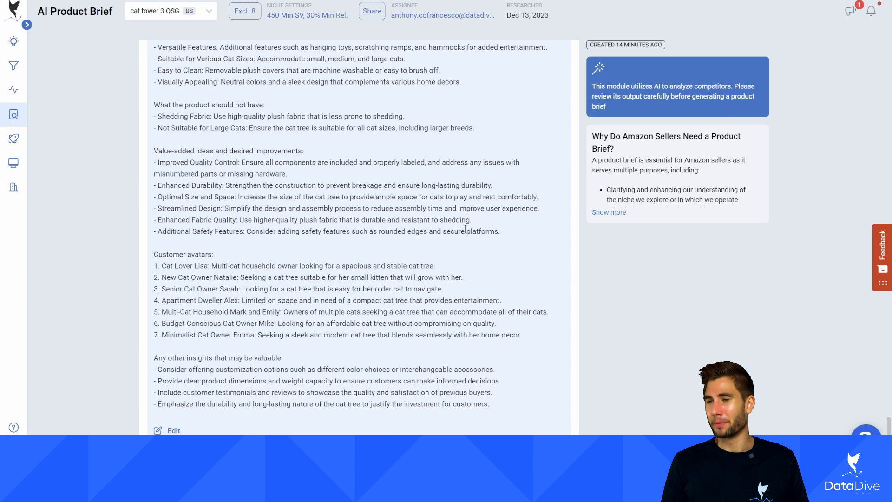